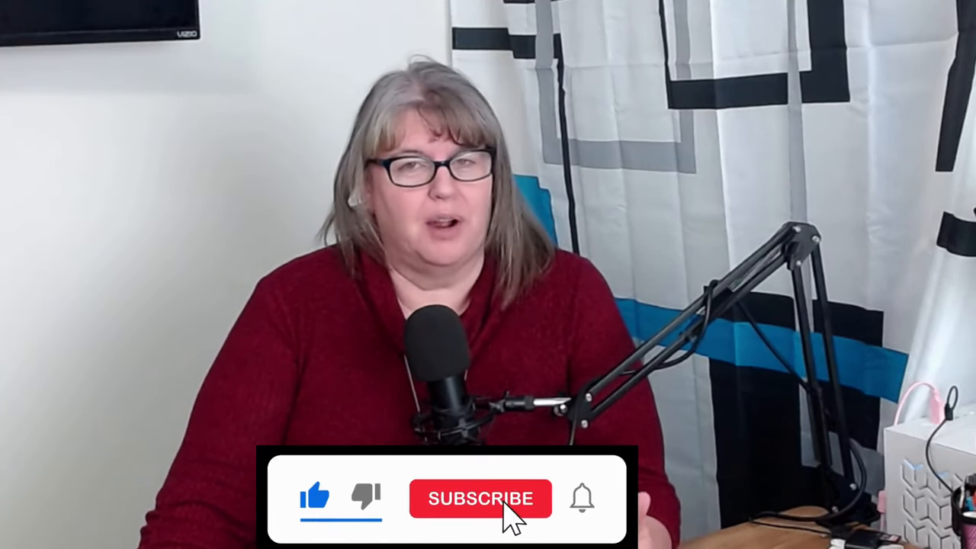
pyautogui.click(479, 497)
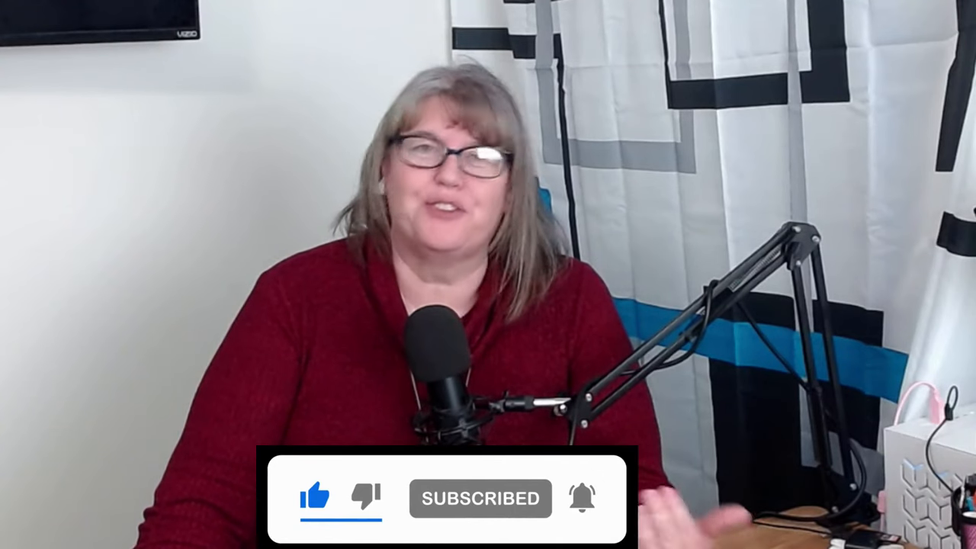